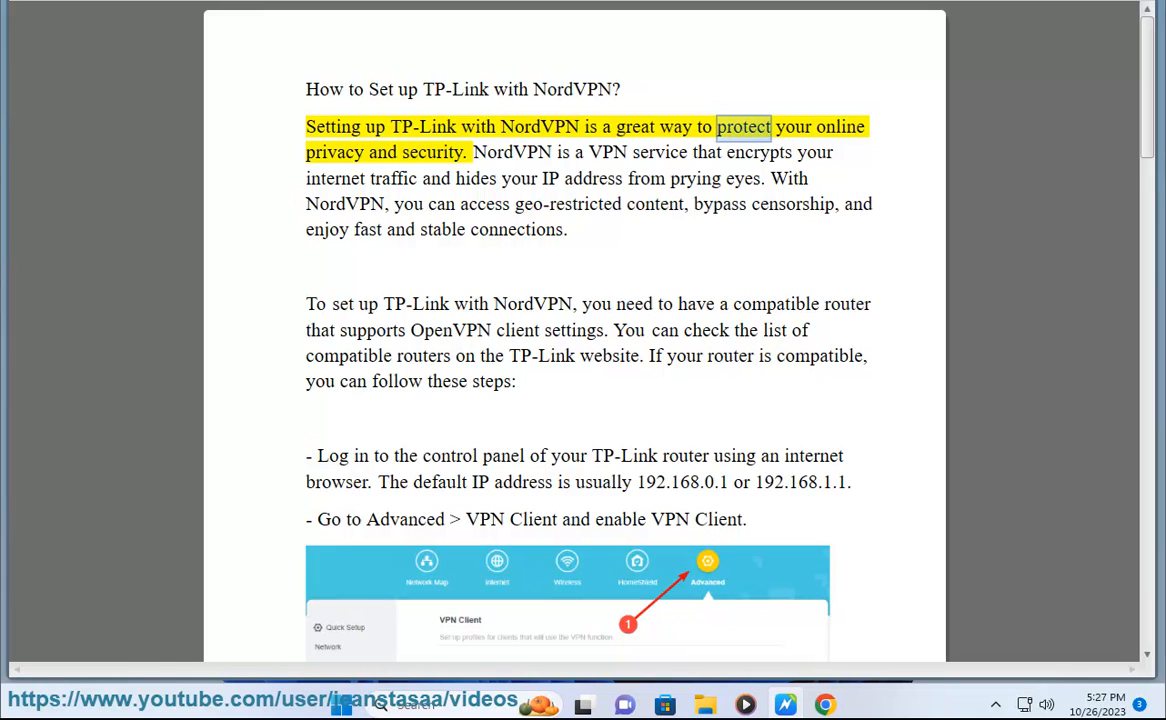
Step: Follow Read Aloud from the title paragraph to 'Go to Advanced > VPN Client and enable VPN Client.'
double_click(434, 152)
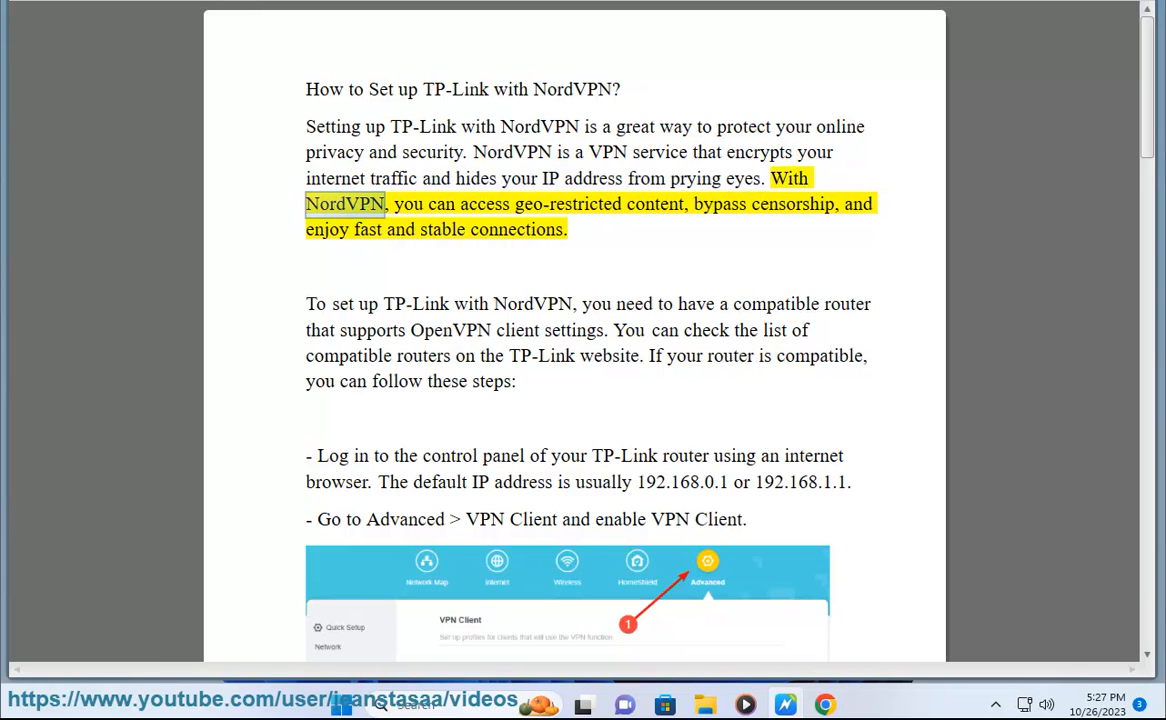
double_click(720, 204)
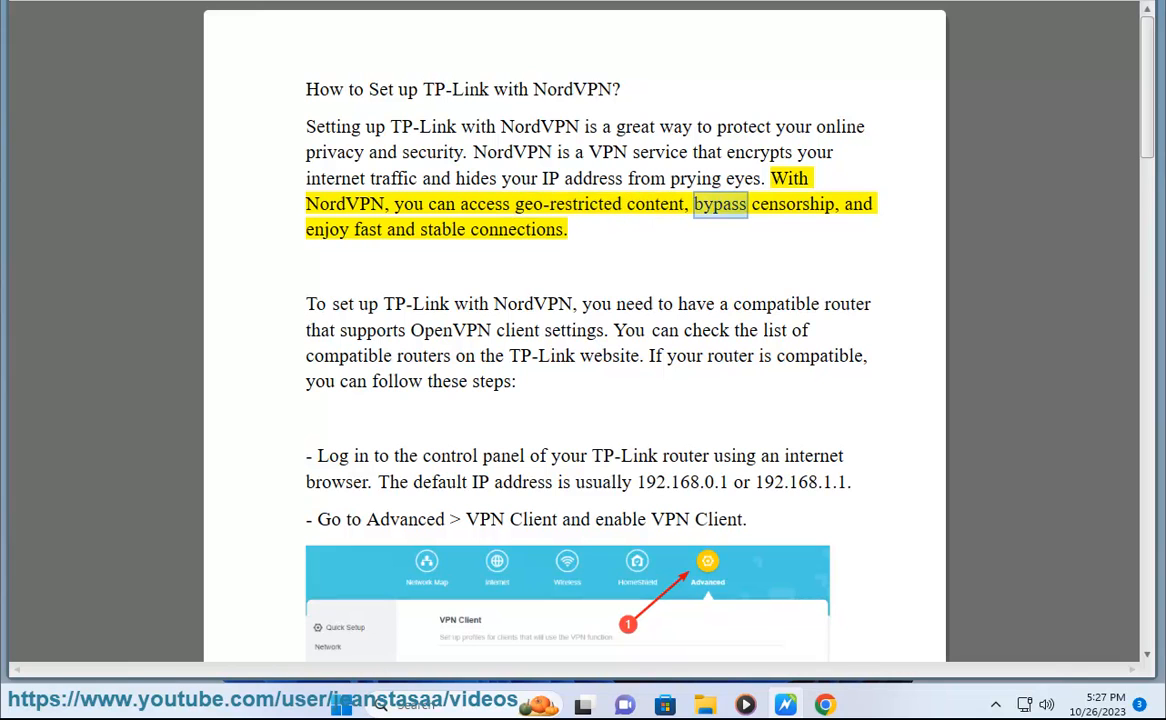
double_click(516, 228)
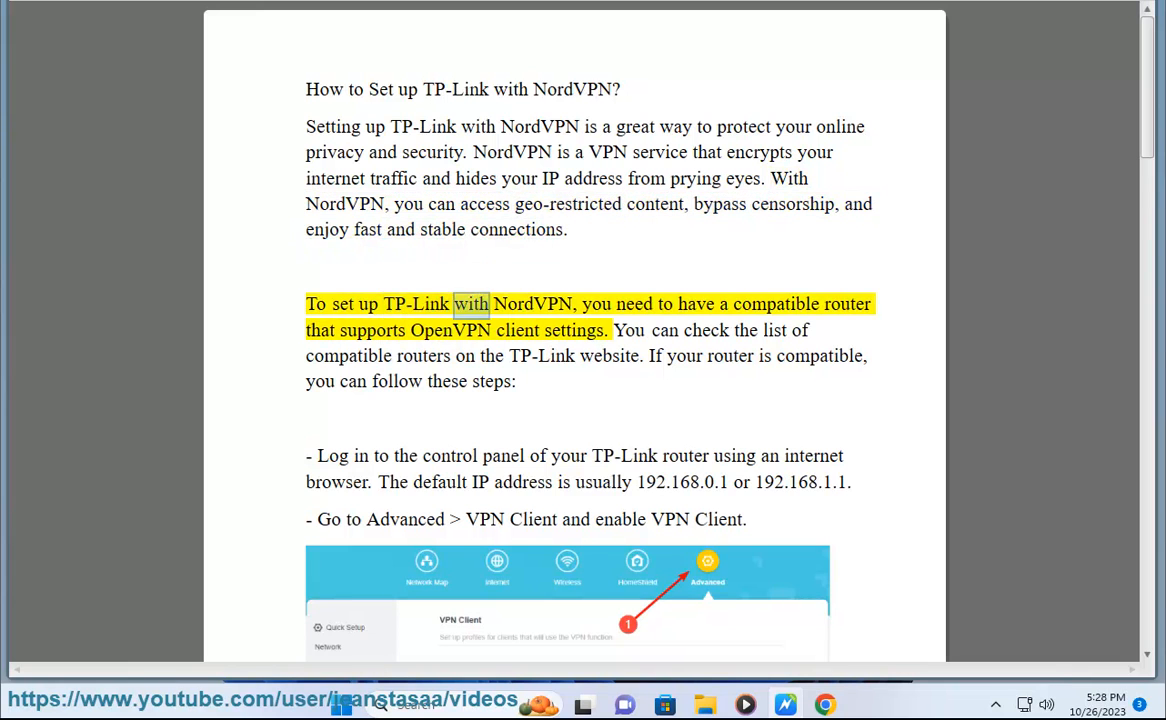
double_click(844, 304)
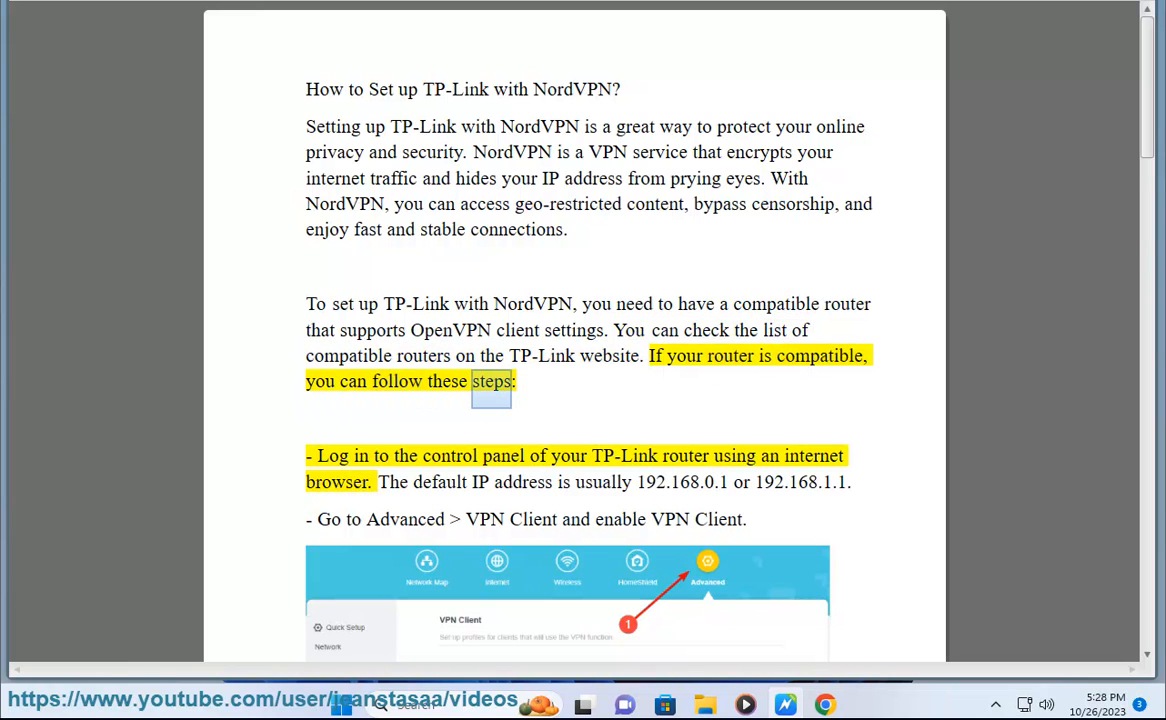
double_click(628, 456)
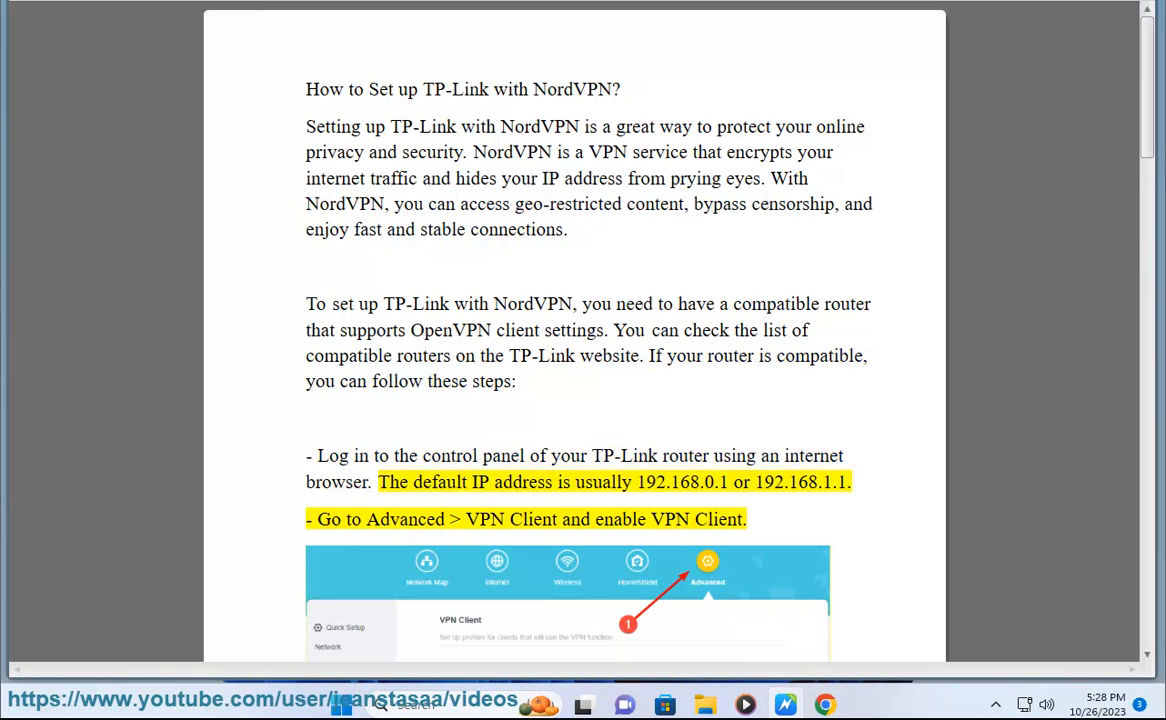
double_click(680, 482)
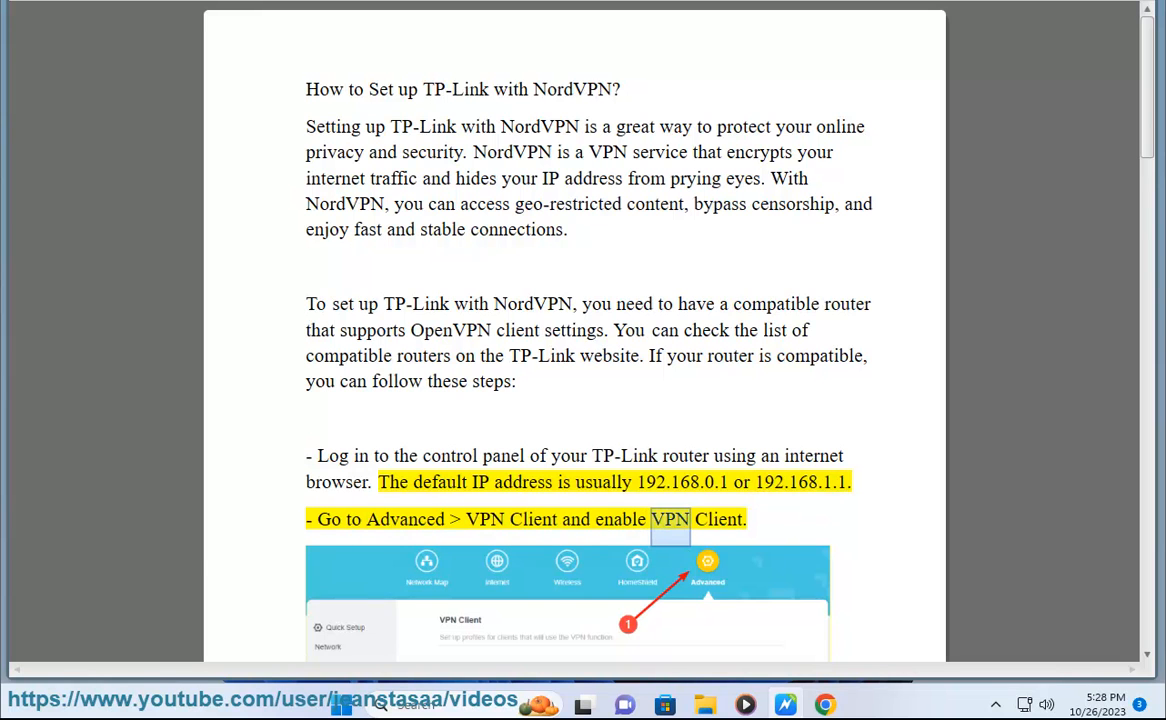
Step: Scroll past the router screenshot through the Server List and Device List steps to enabling VPN Access
scroll("down", 3)
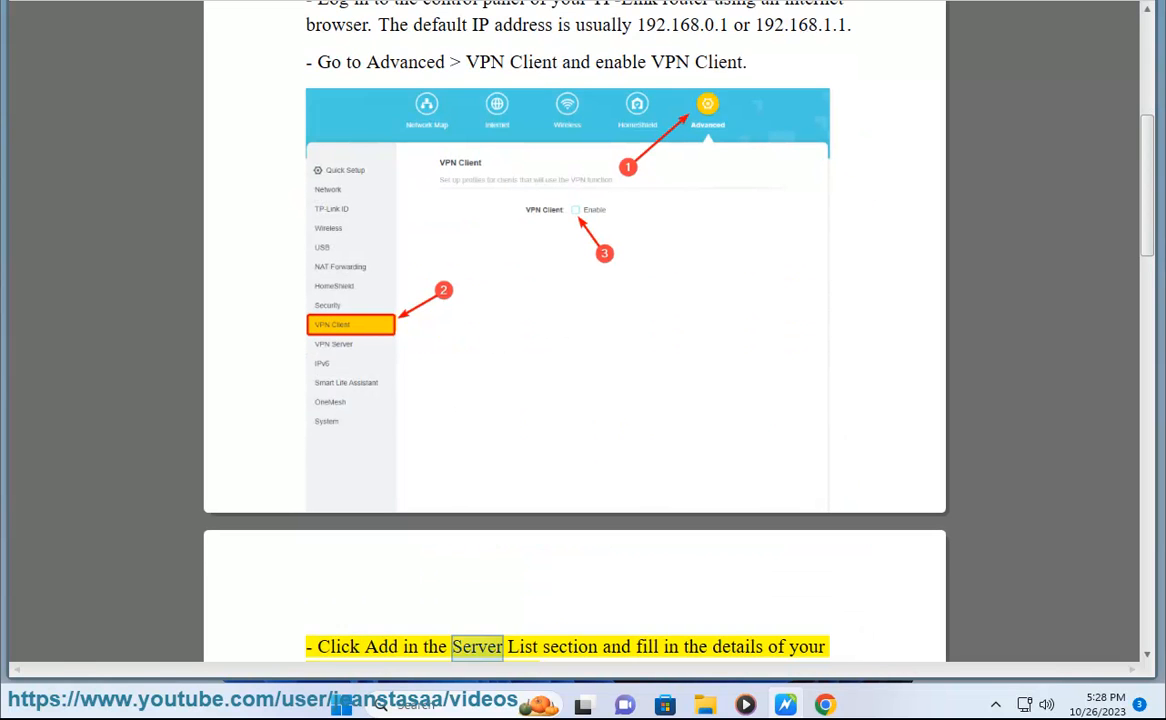
scroll("down", 3)
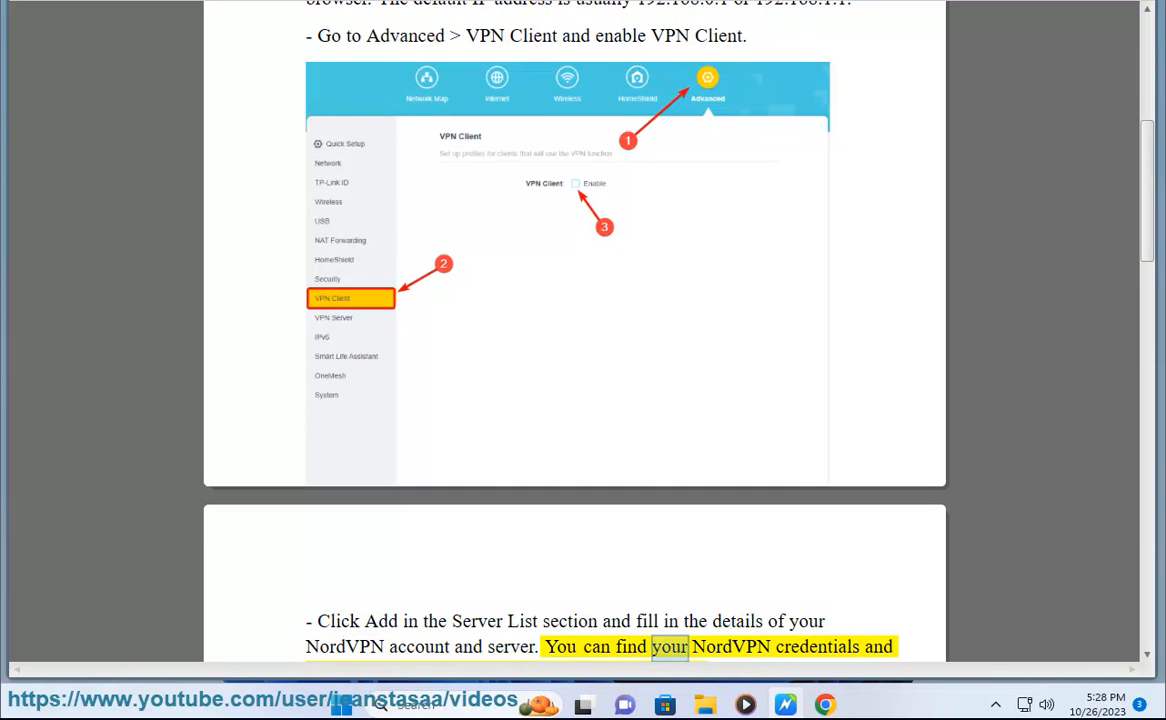
scroll("down", 3)
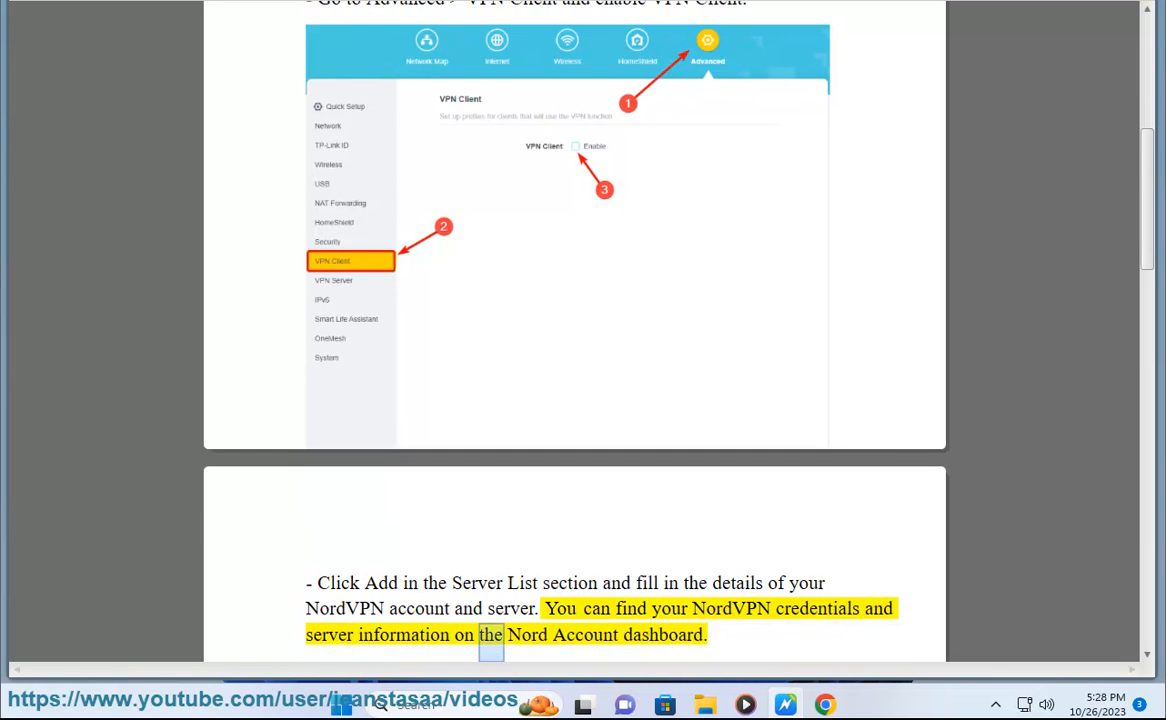
scroll("down", 3)
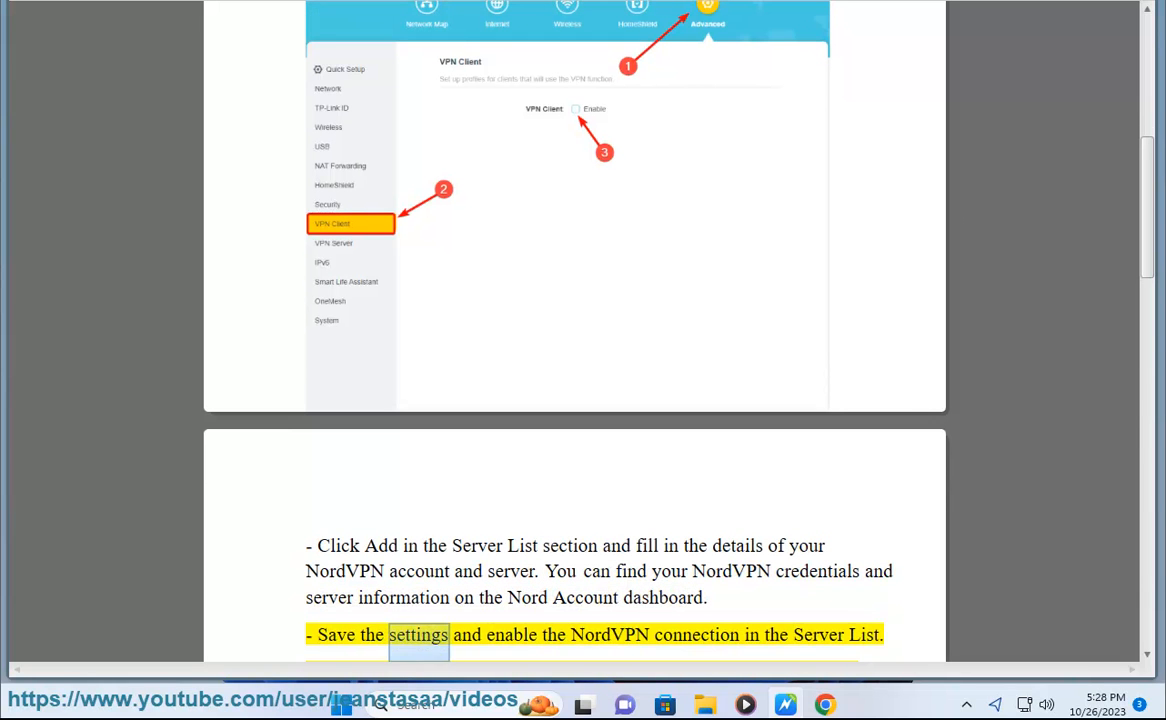
scroll("down", 3)
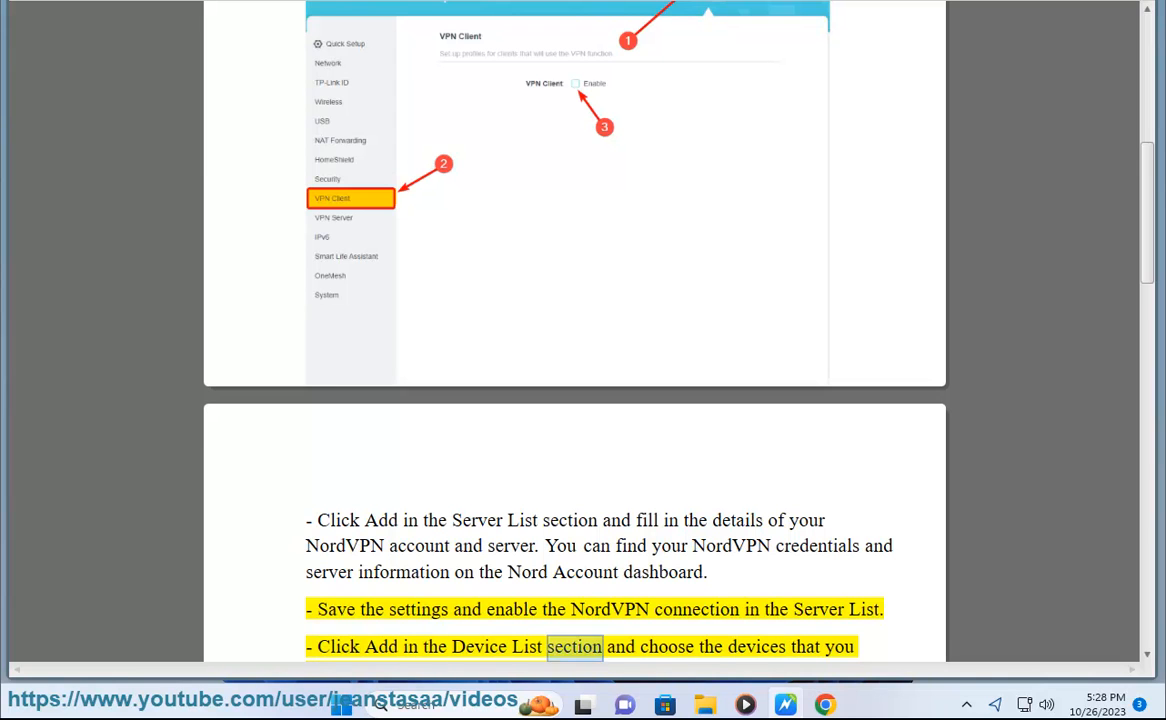
scroll("down", 3)
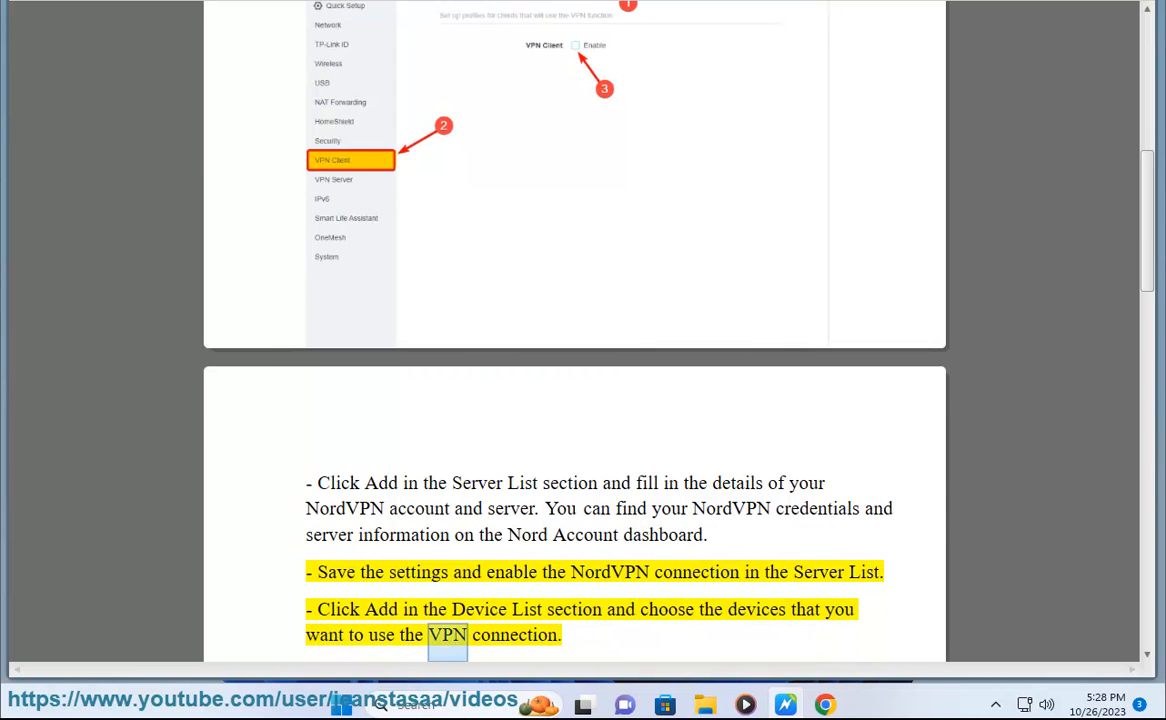
scroll("down", 3)
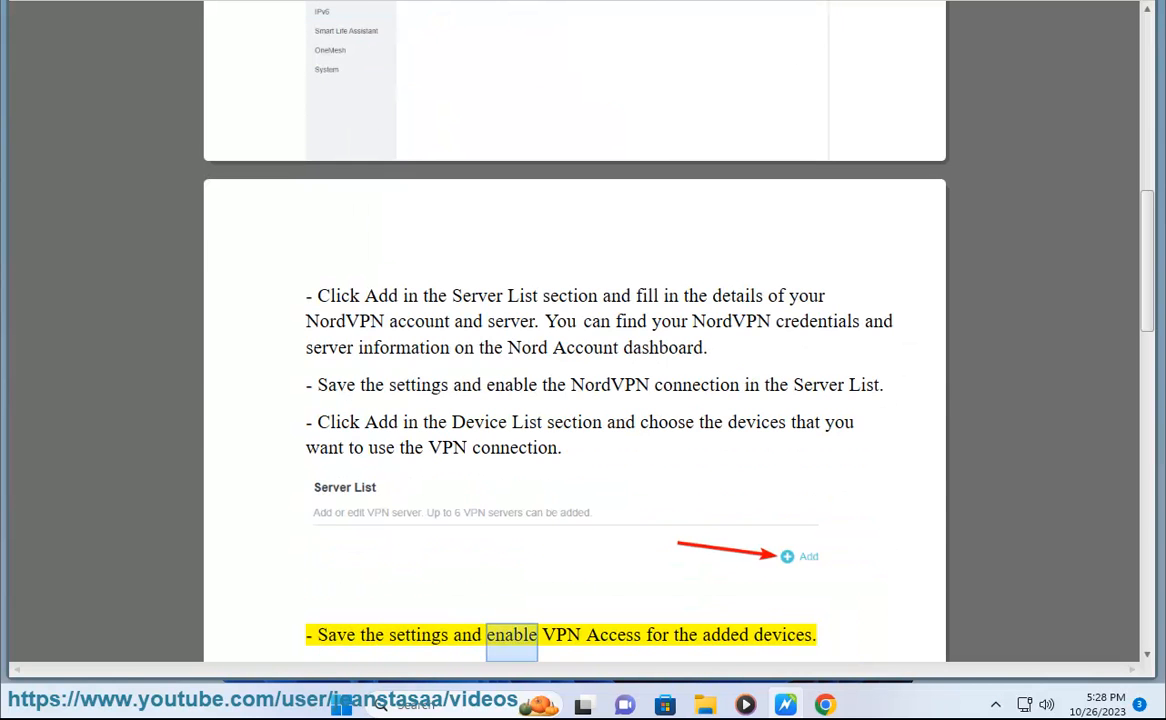
Step: Scroll to the guide's final 'That's it!' paragraph about contacting NordVPN support as it is narrated
double_click(790, 634)
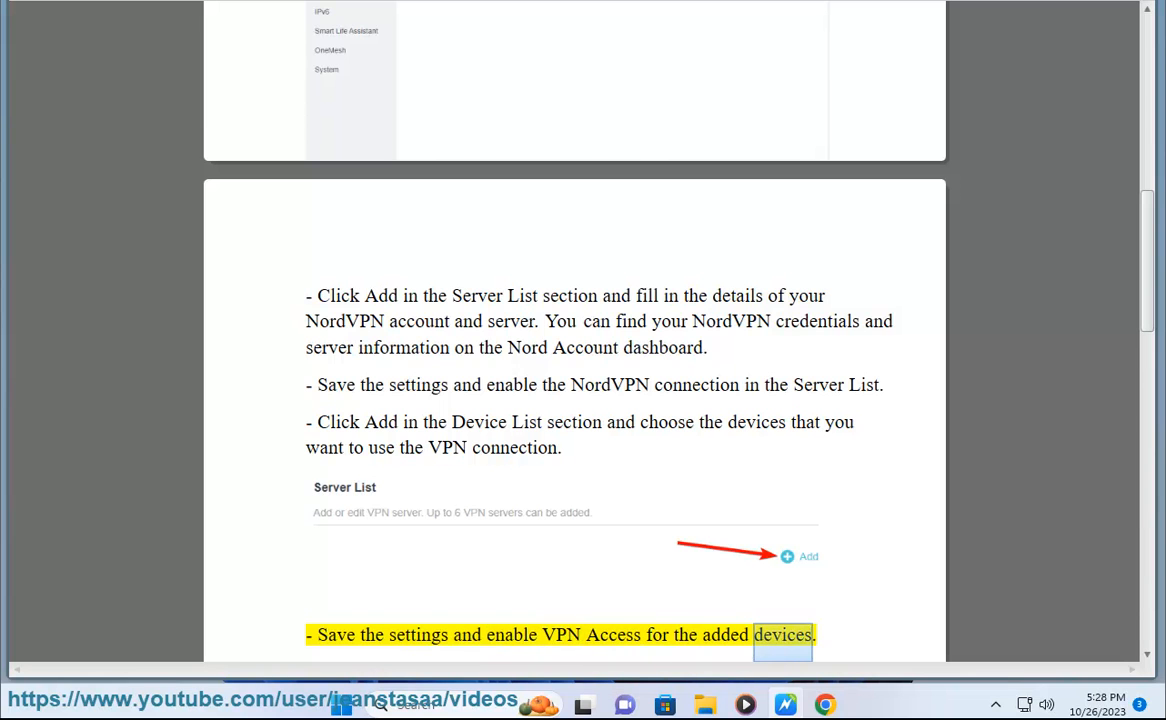
scroll("down", 3)
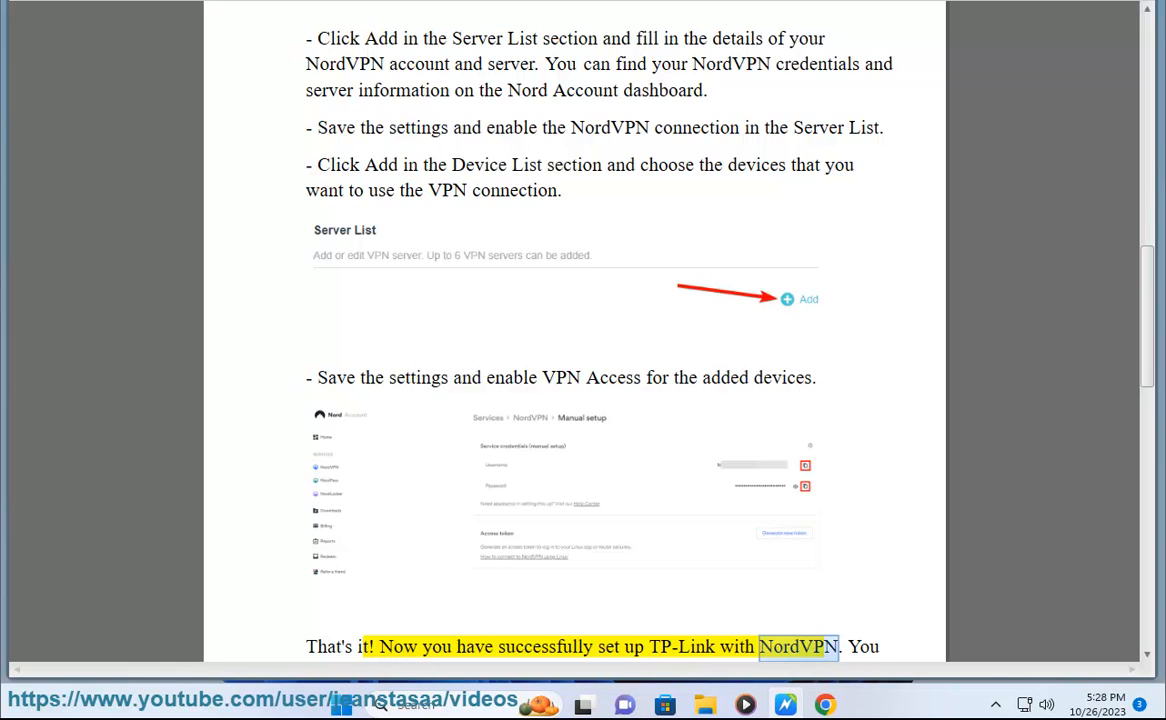
scroll("down", 3)
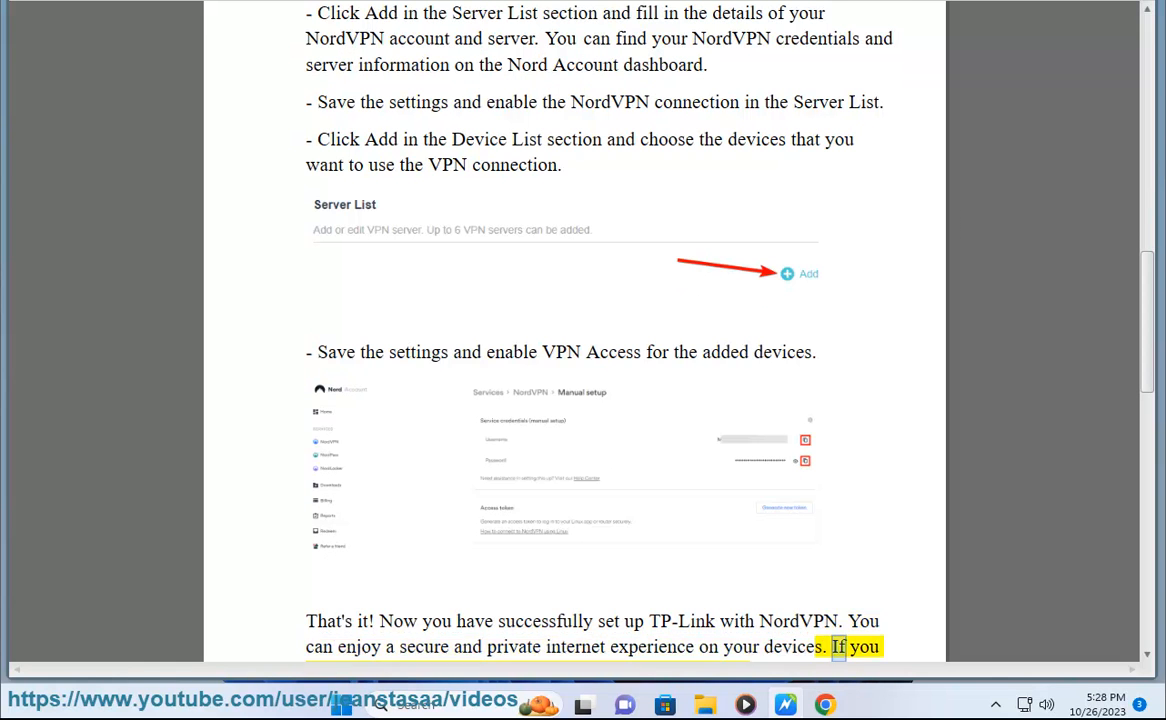
scroll("down", 3)
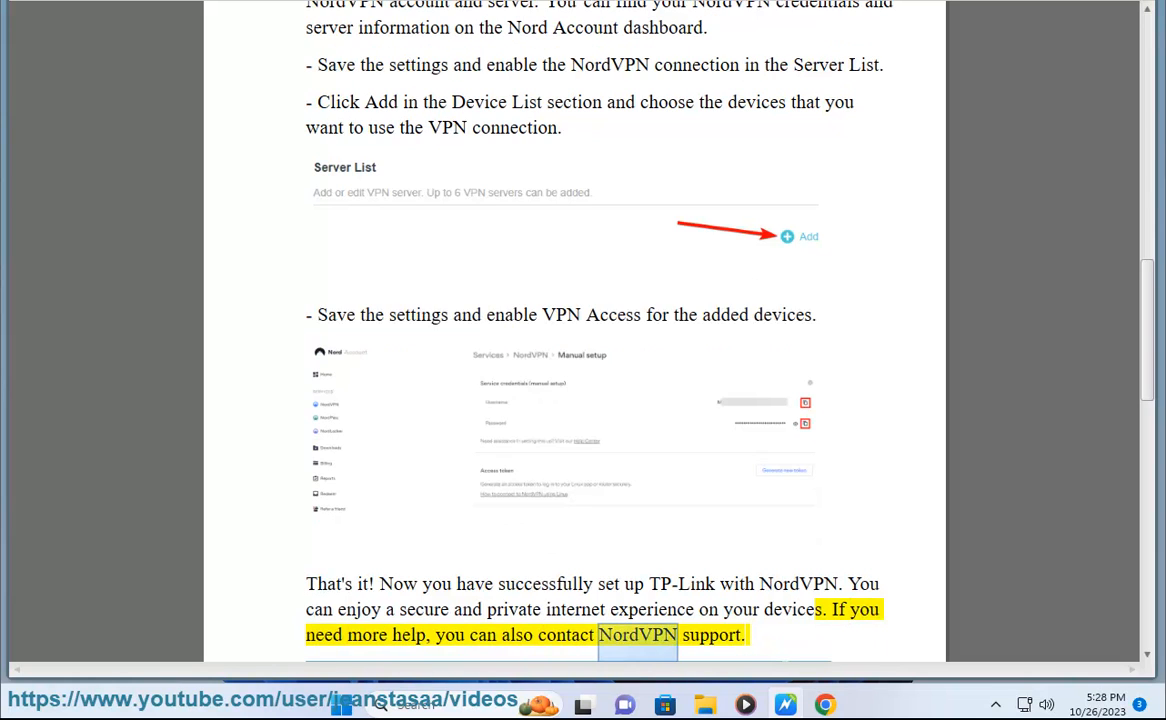